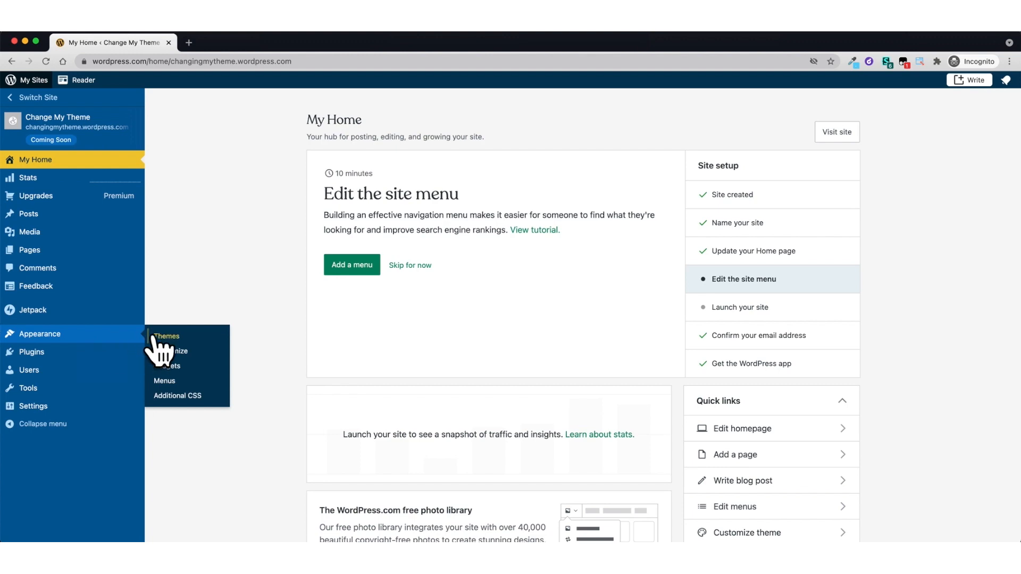
- Show the site's Themes gallery with Maywood current and the recommended themes below
left_click(167, 336)
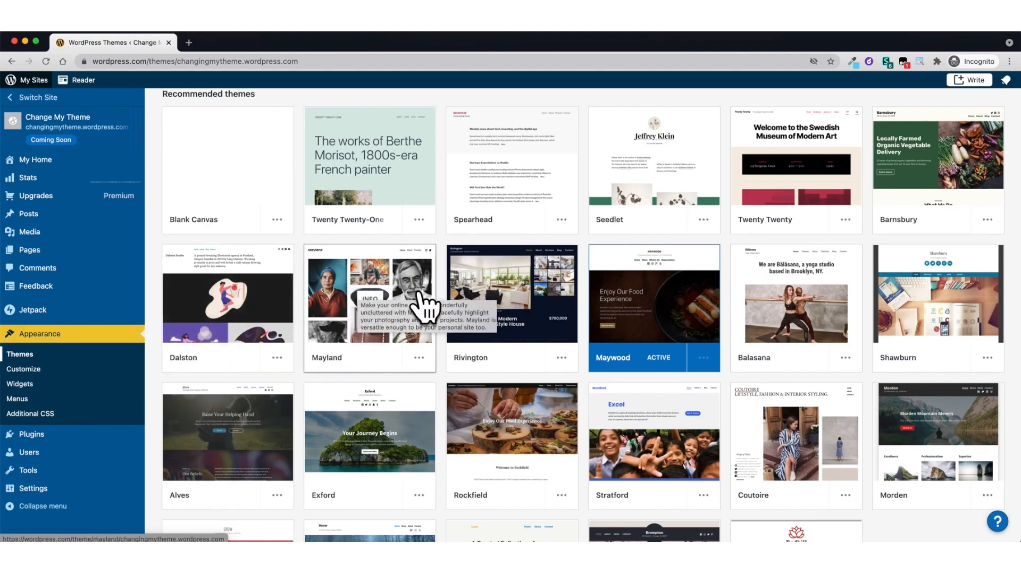
scroll("down", 3)
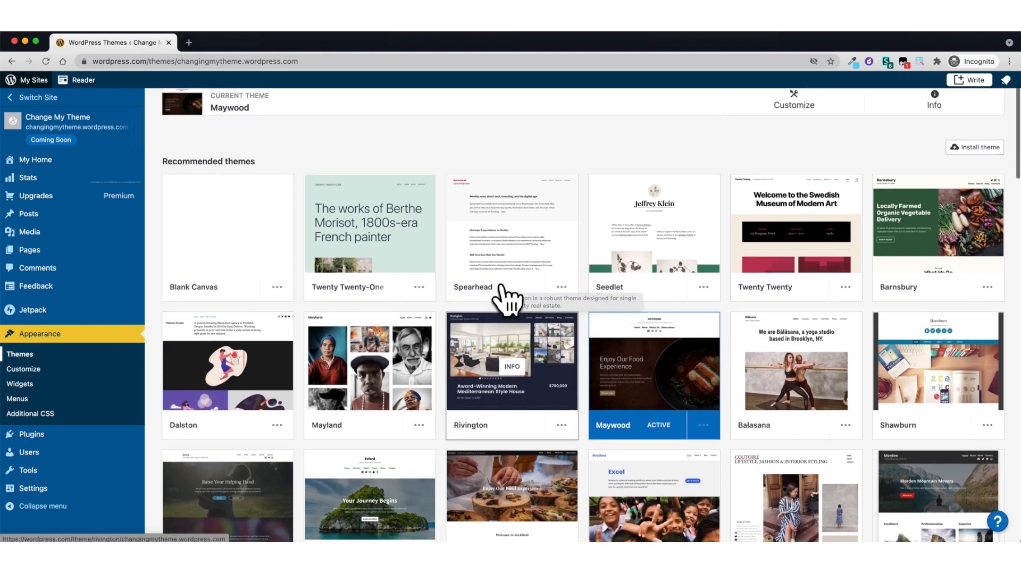
scroll("up", 3)
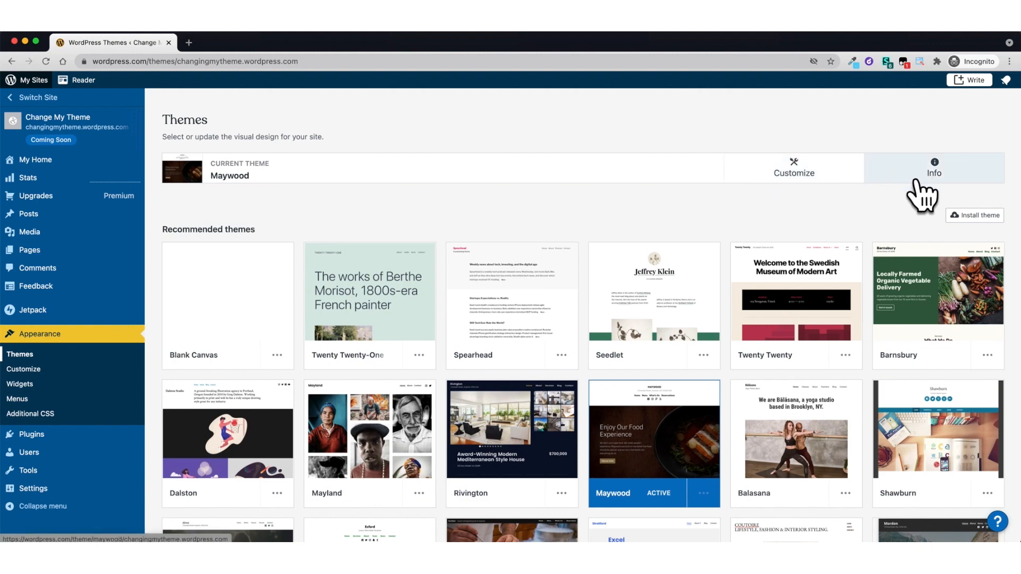
mouse_move(761, 257)
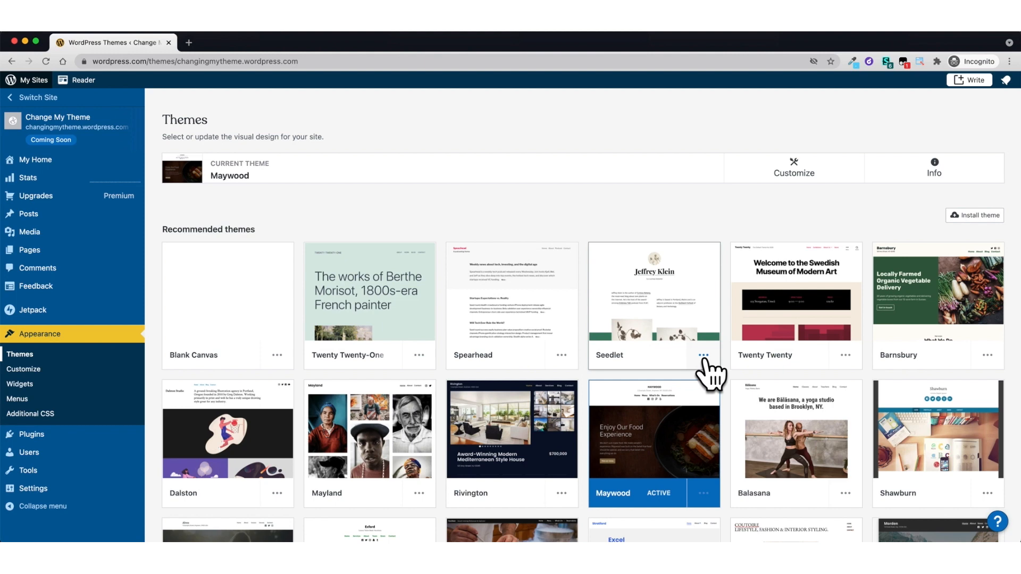
left_click(702, 355)
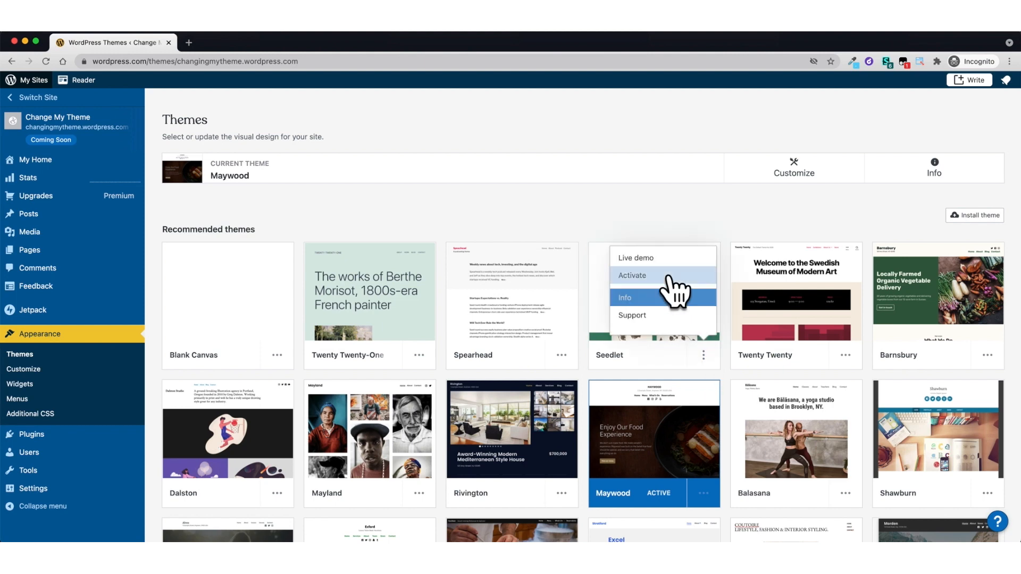
mouse_move(631, 275)
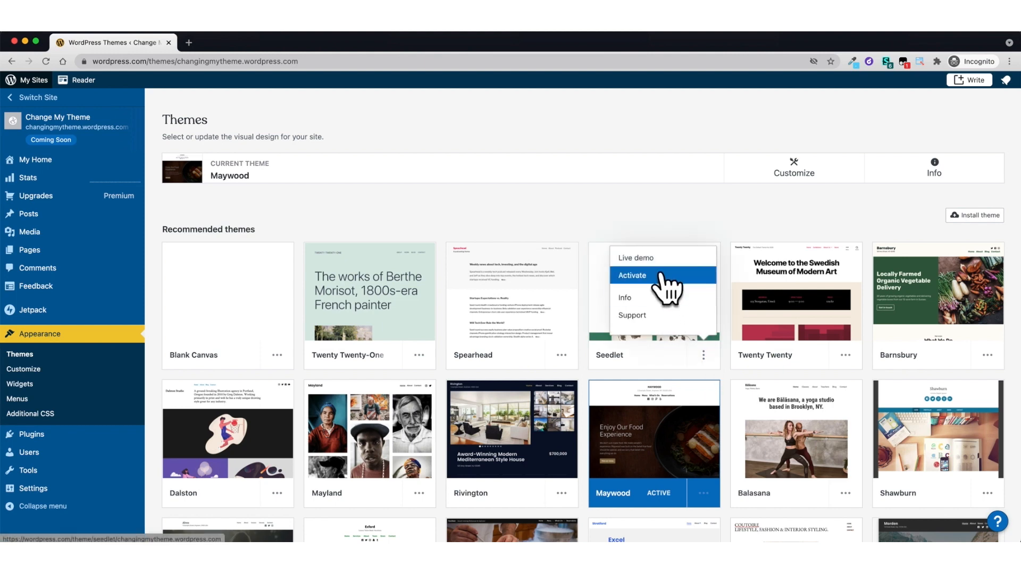
left_click(636, 257)
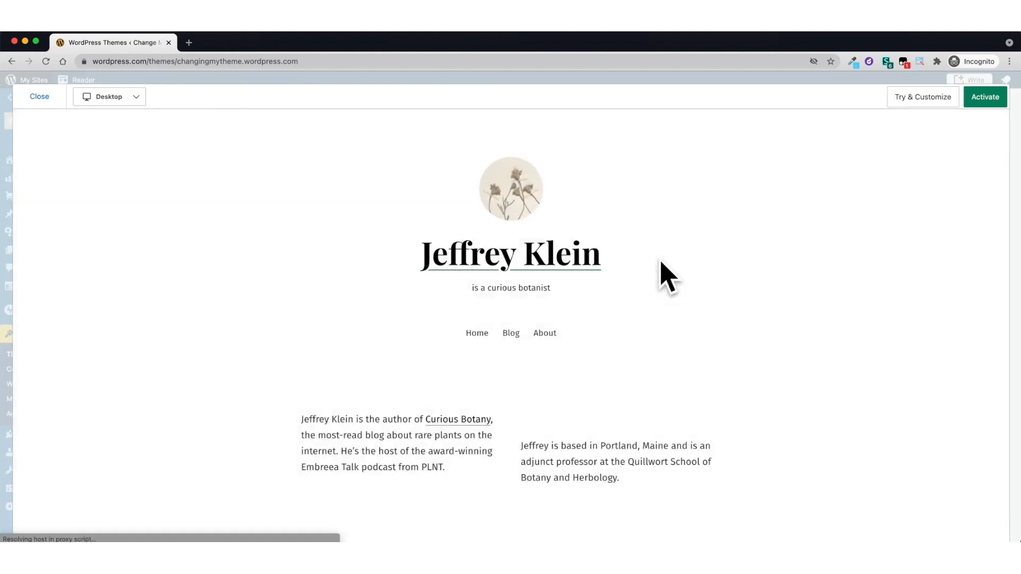
mouse_move(914, 141)
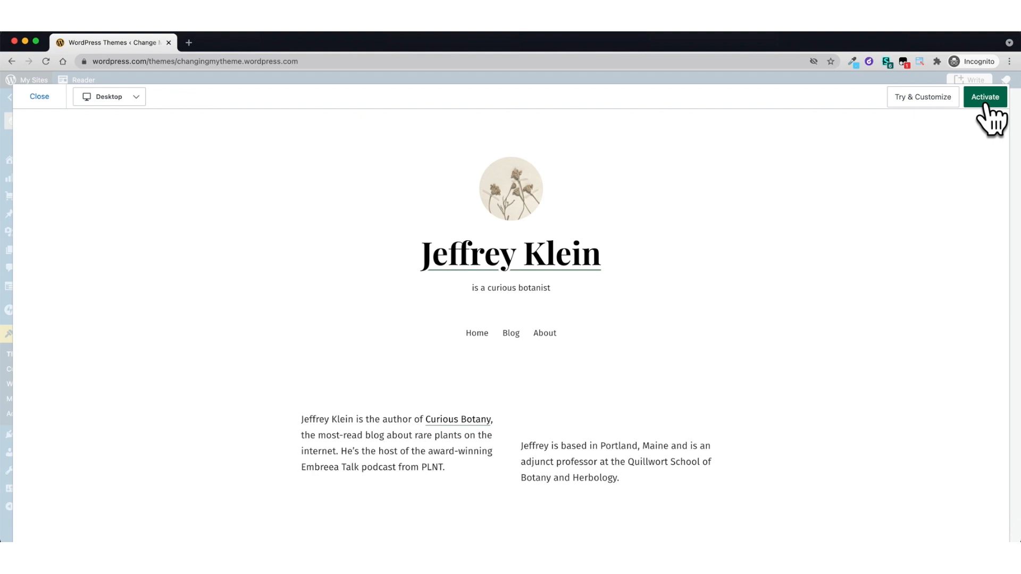
mouse_move(469, 107)
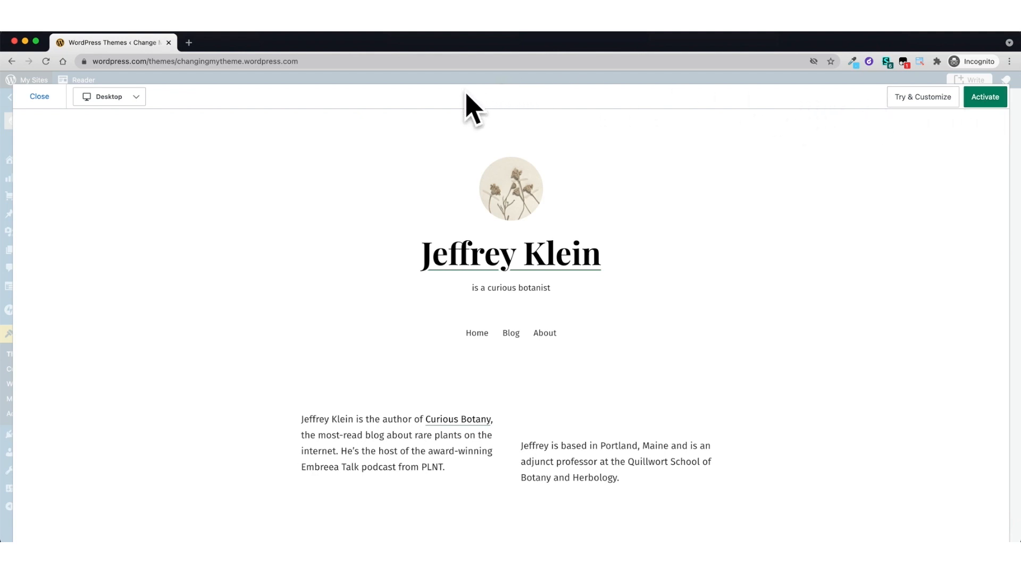
left_click(108, 96)
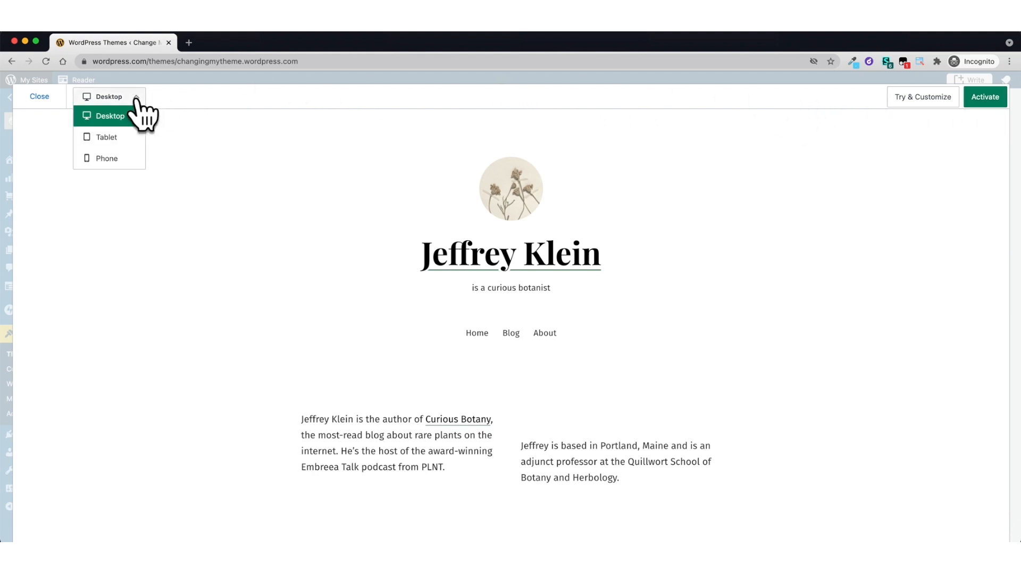
left_click(107, 137)
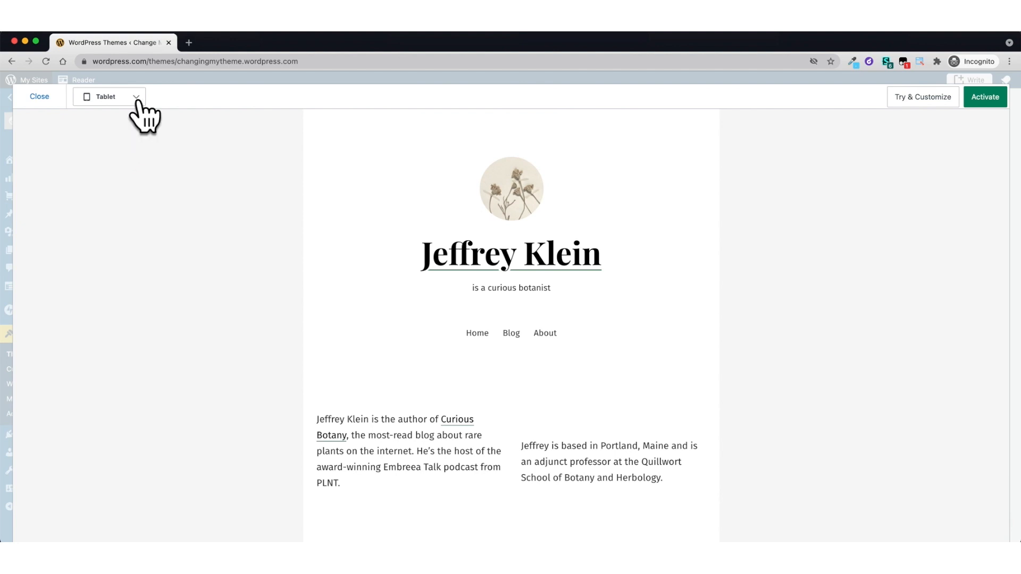
left_click(109, 97)
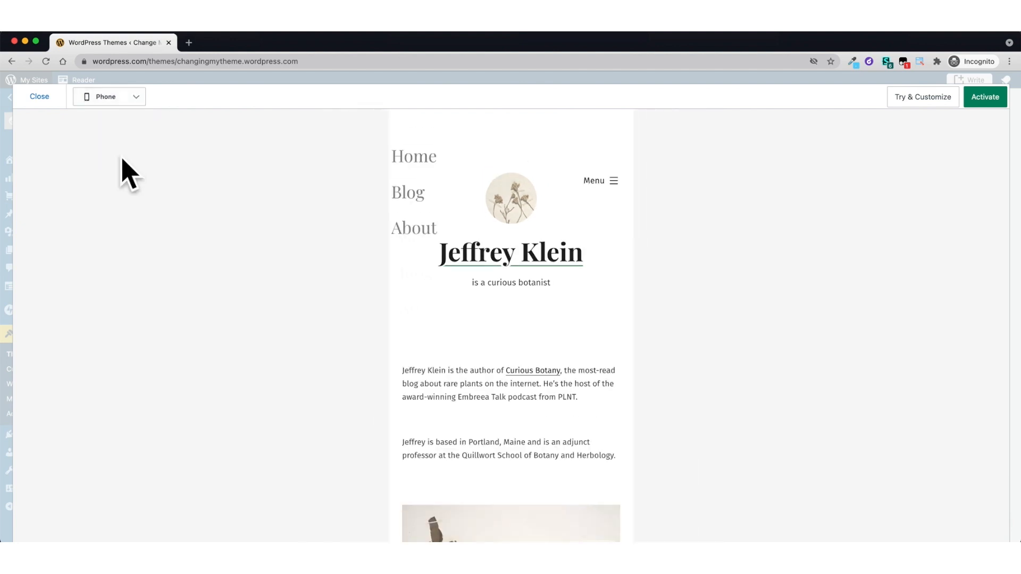
left_click(39, 97)
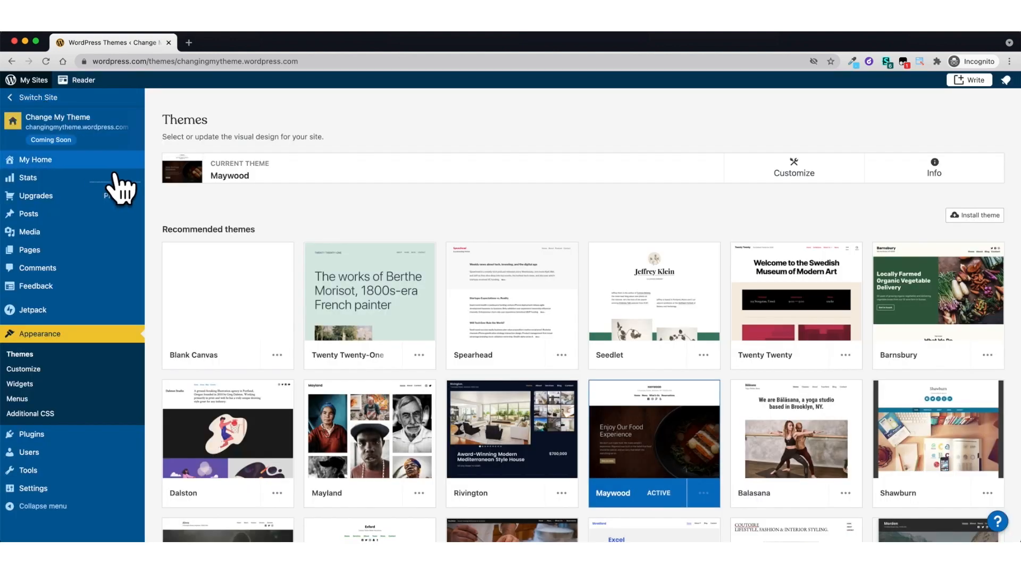
- Search the theme catalogue for 'Restaurant'
scroll("down", 3)
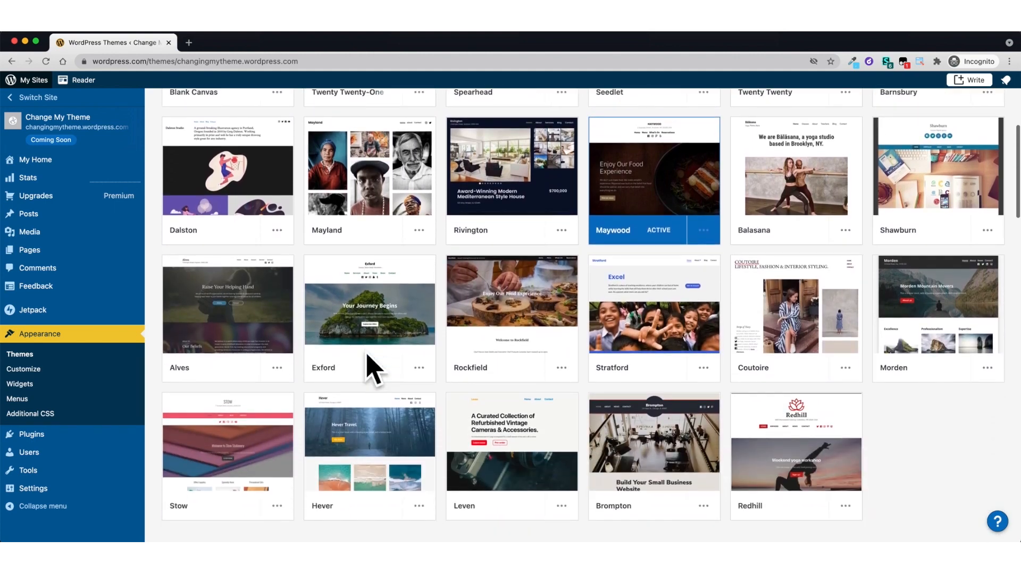
scroll("down", 3)
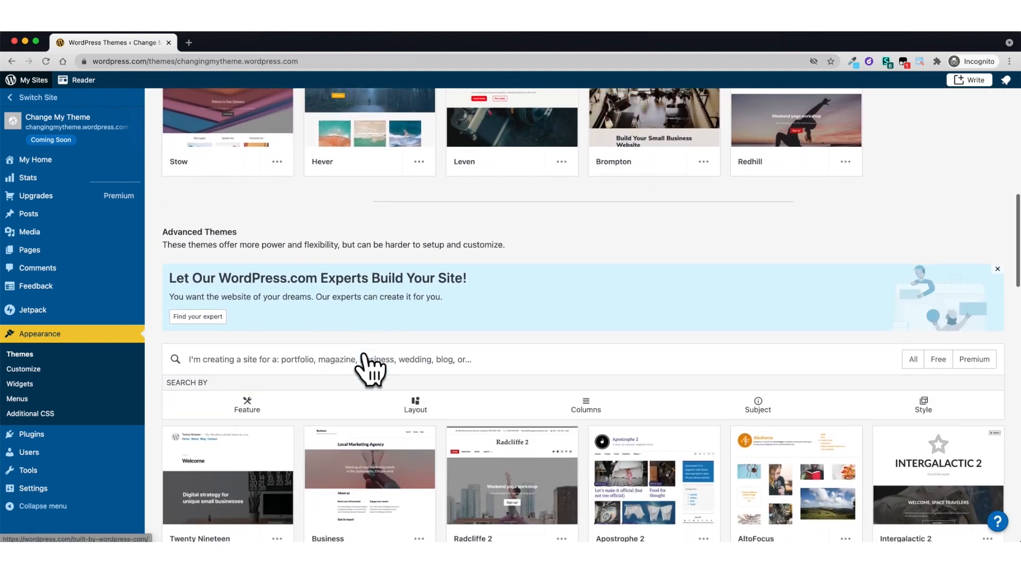
left_click(371, 359)
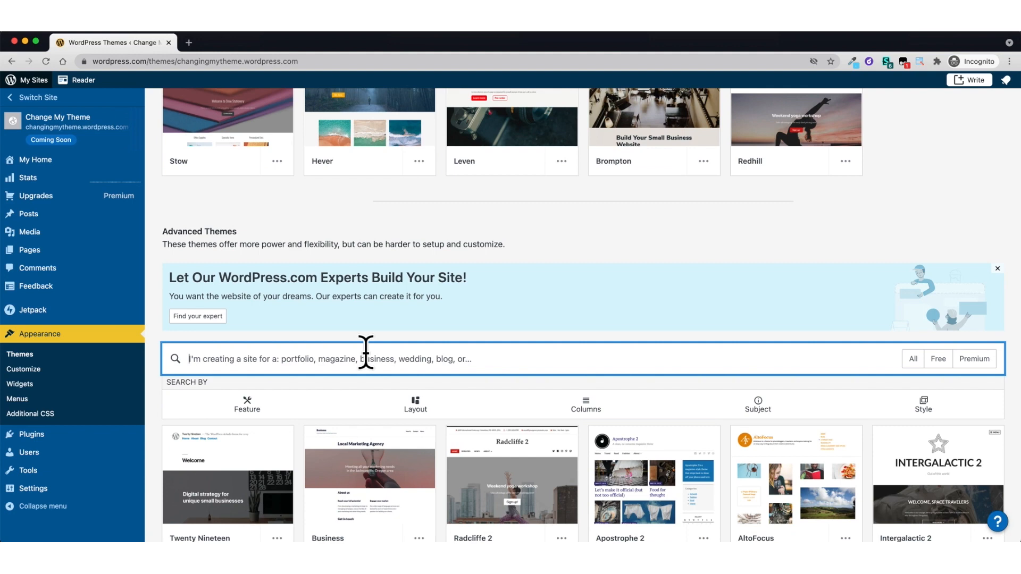
type("Resta")
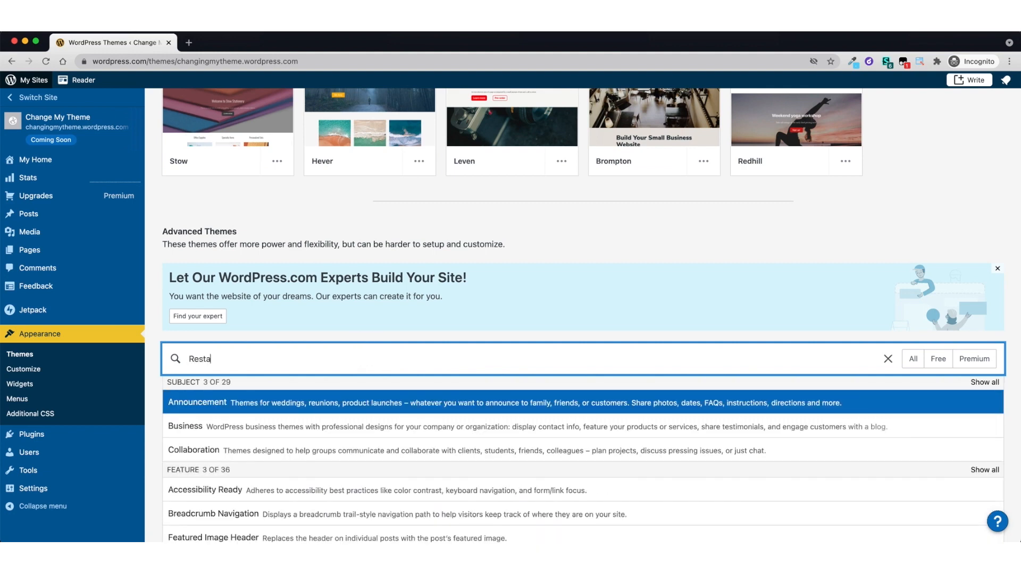
type("Restaurant")
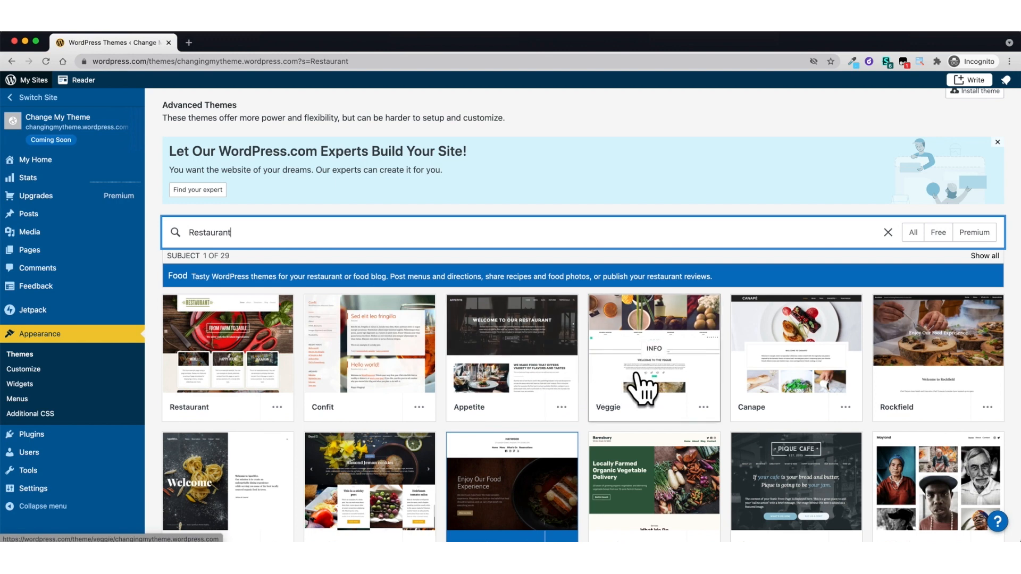
mouse_move(847, 423)
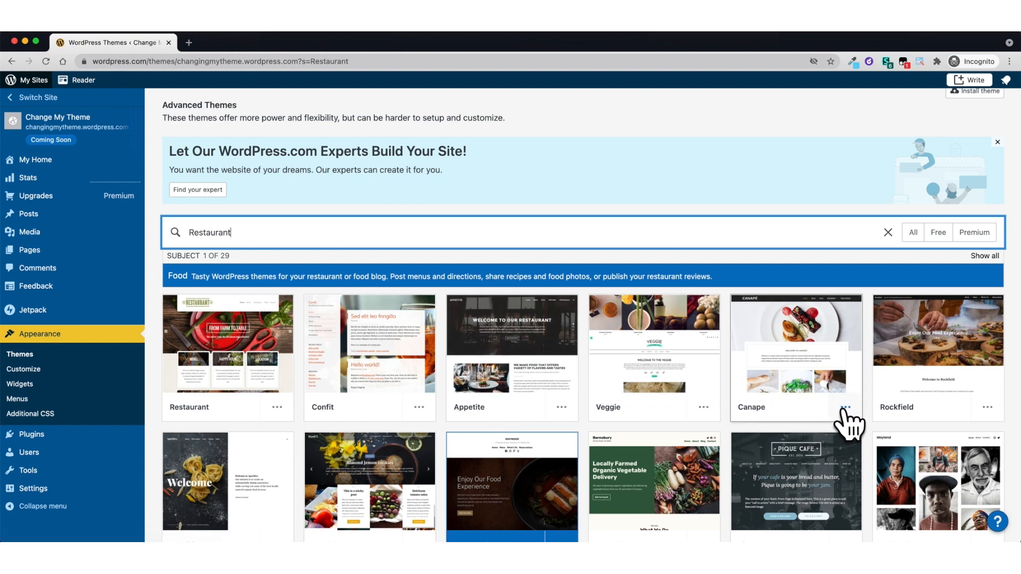
- Show the Canape theme's Info details page from its options menu
left_click(845, 407)
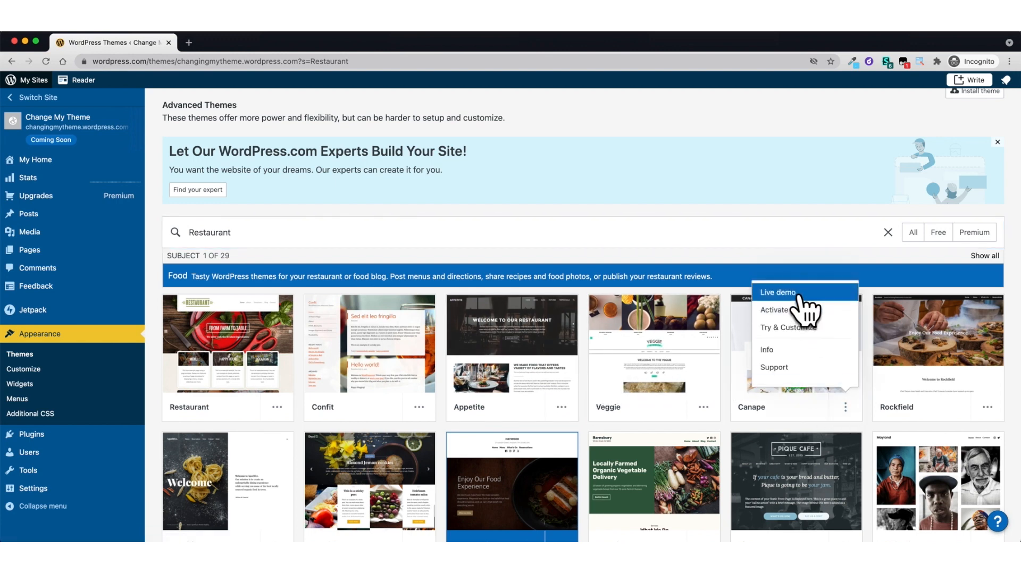
mouse_move(766, 350)
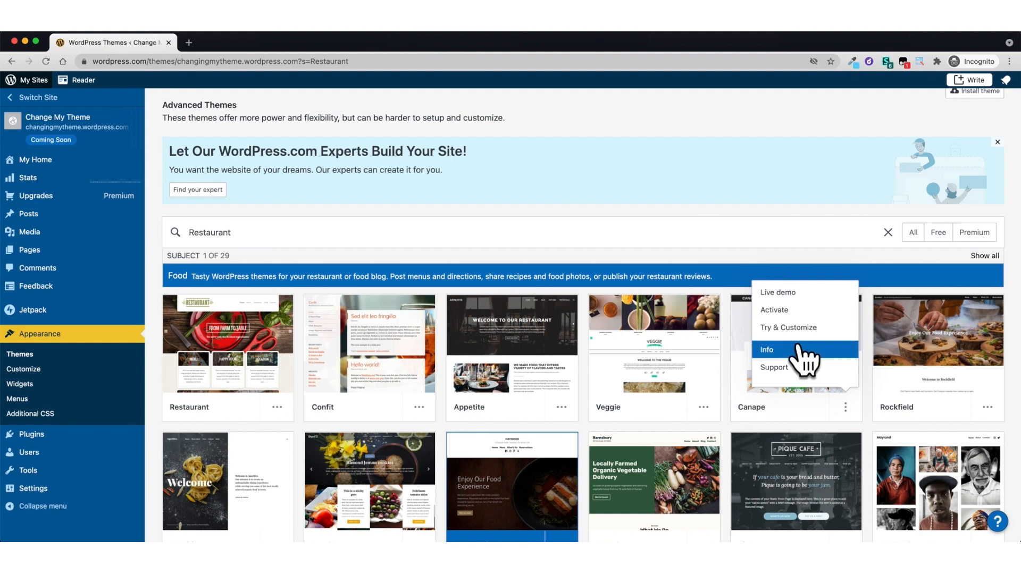
left_click(767, 350)
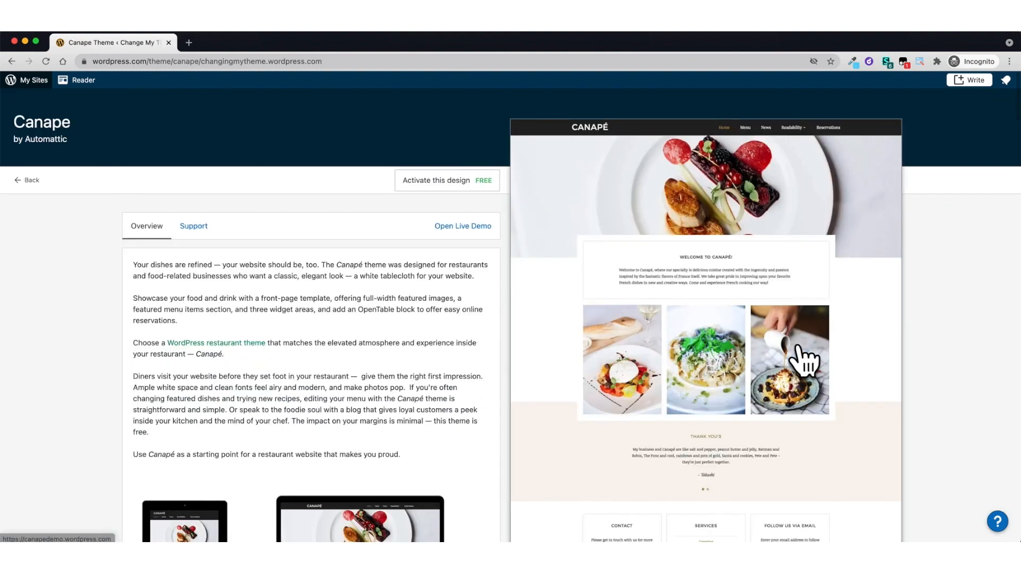
- Review Canape's overview and Get Started section, then go back to the Restaurant results
scroll("down", 3)
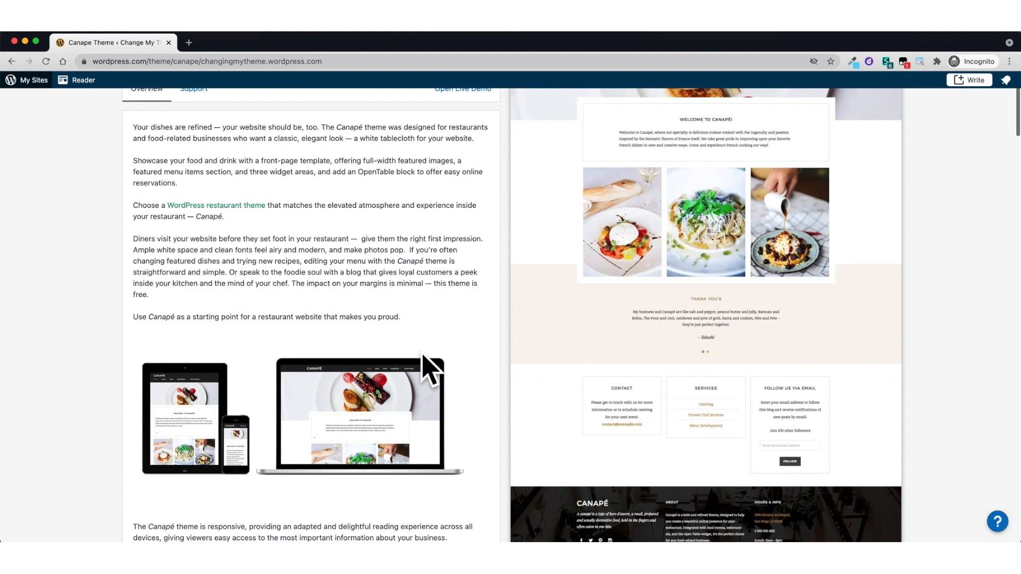
scroll("down", 3)
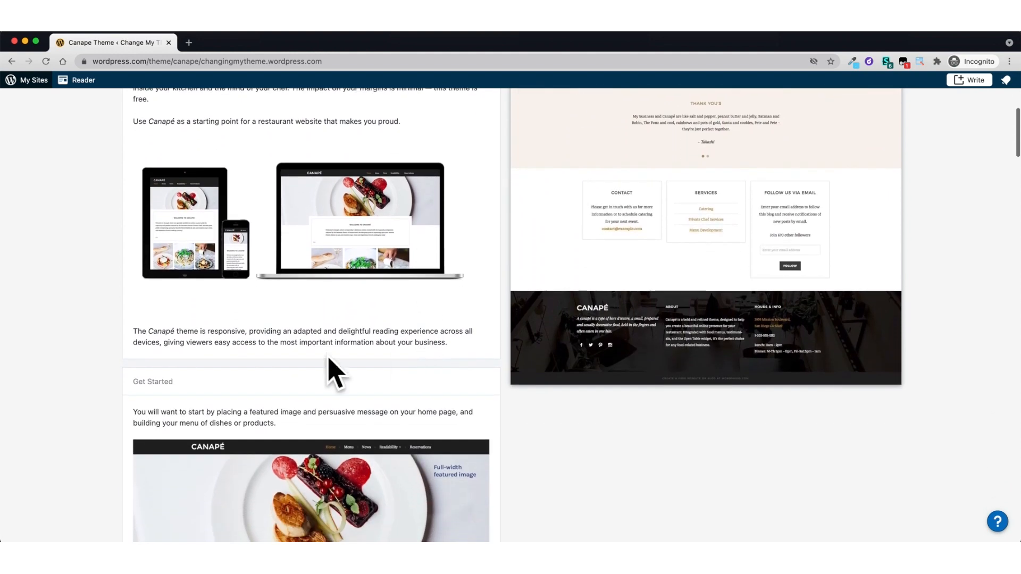
scroll("down", 3)
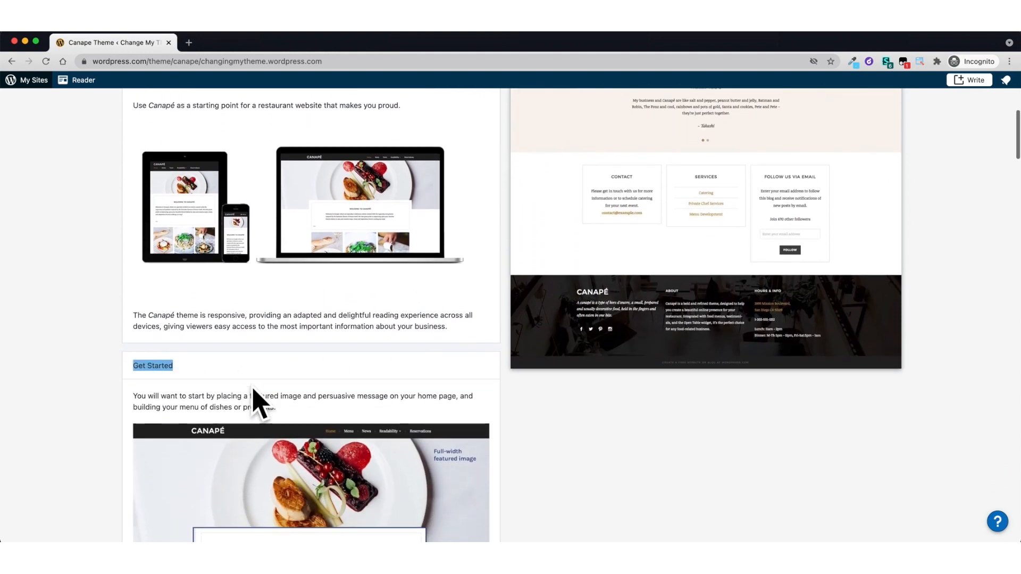
scroll("down", 3)
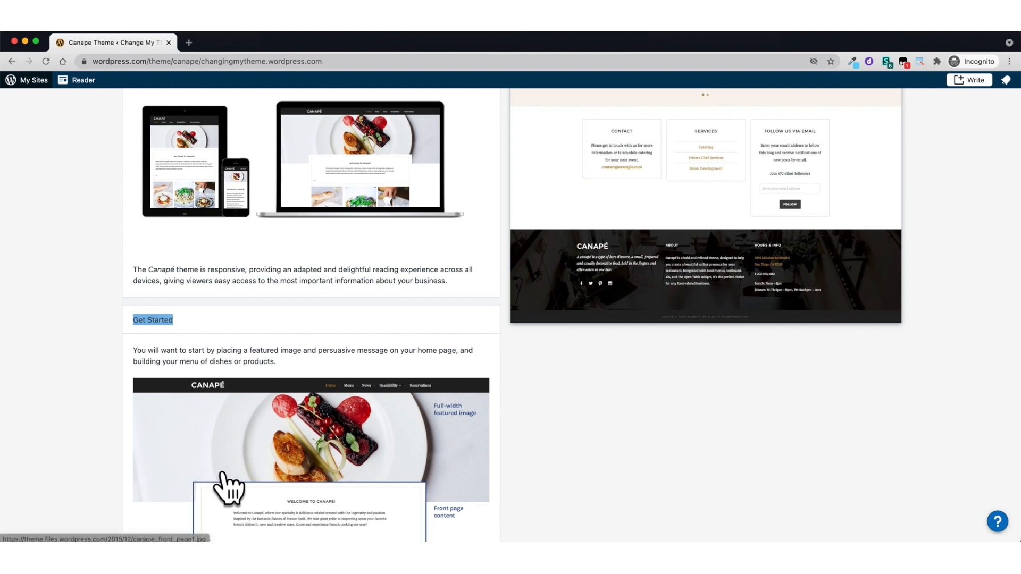
scroll("down", 3)
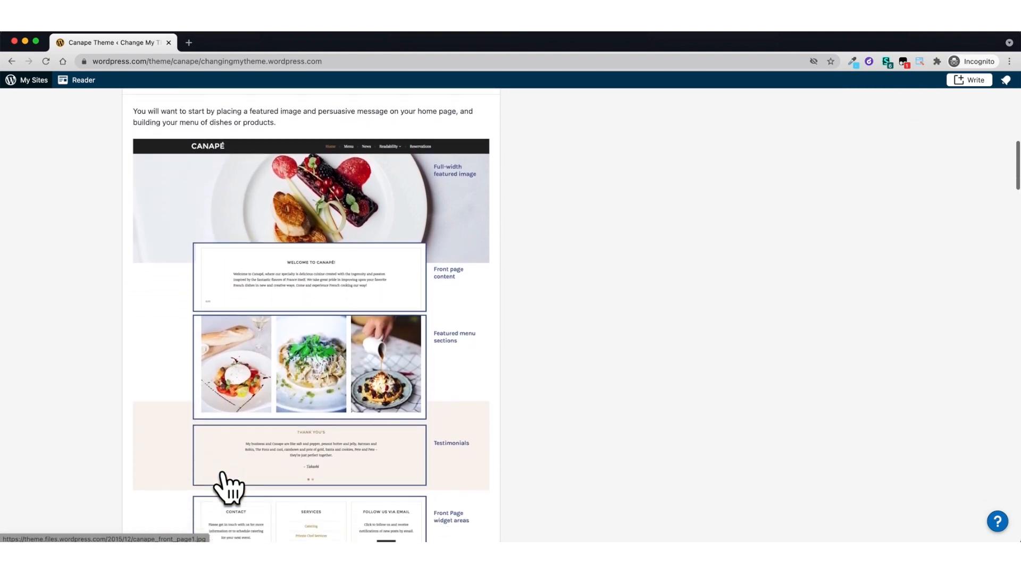
scroll("down", 3)
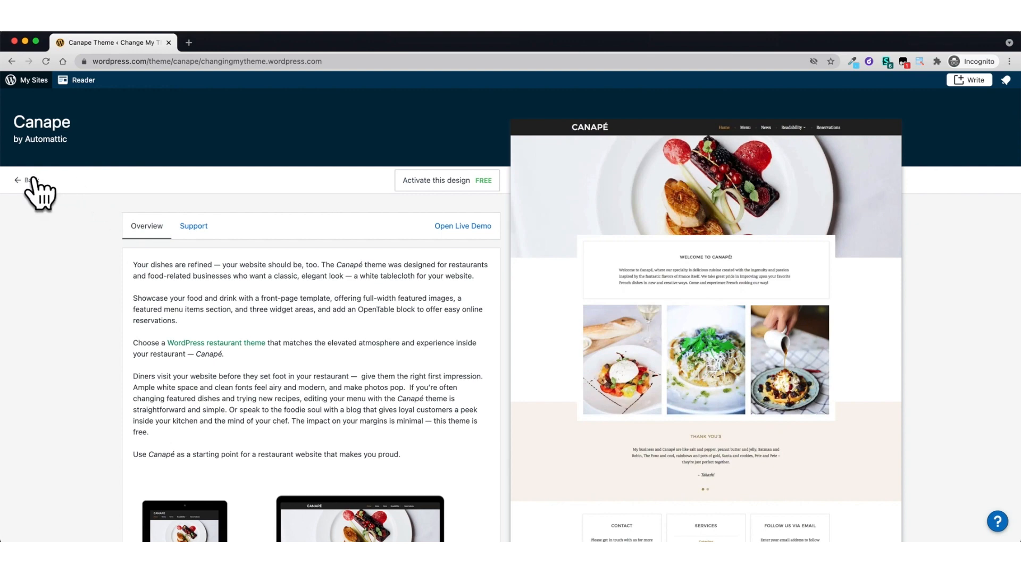
left_click(18, 181)
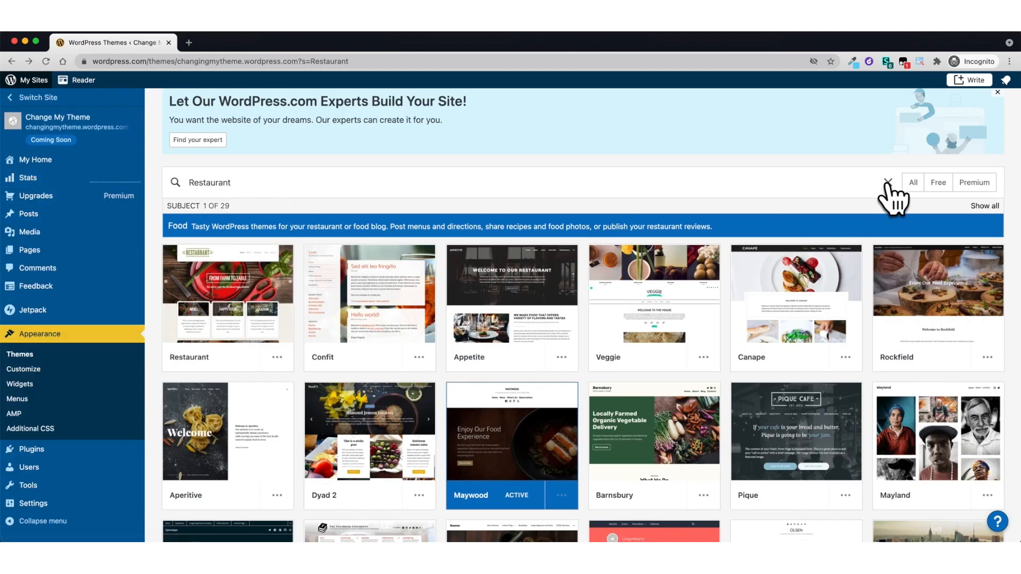
- Filter themes by feature: block-editor-styles and bring up Barnsbury's actions menu
left_click(887, 182)
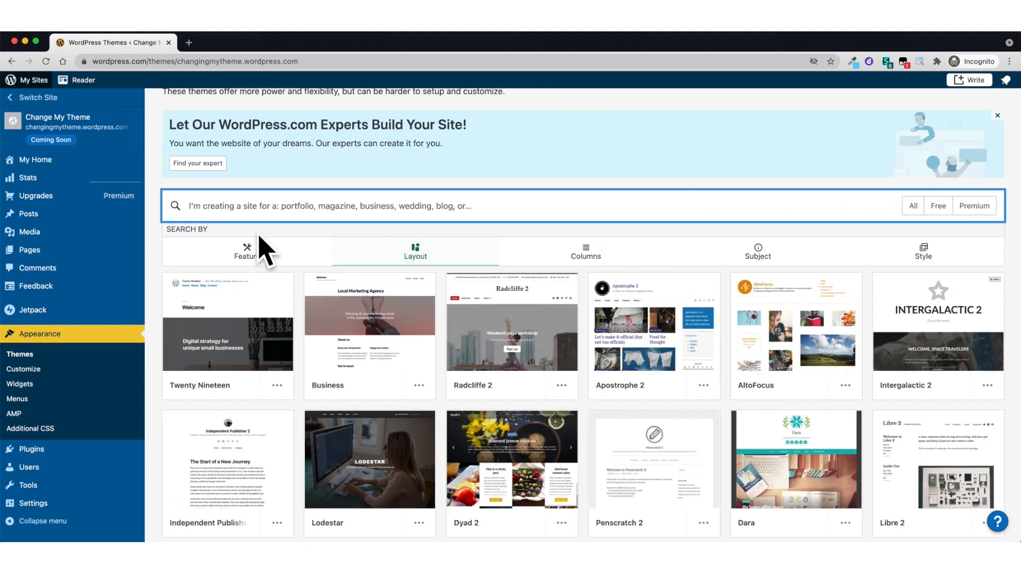
type("feature:block-editor-styles")
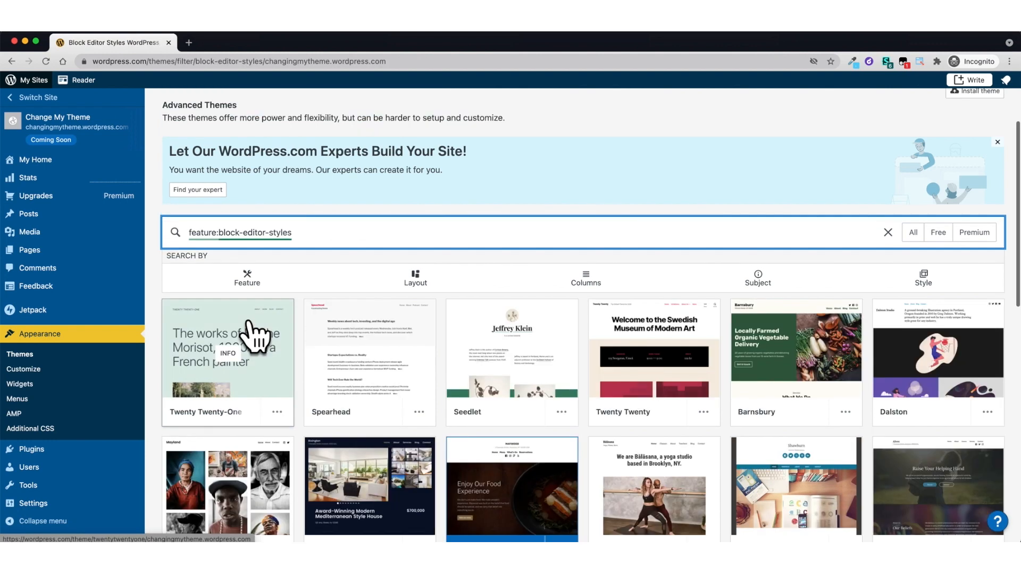
scroll("down", 3)
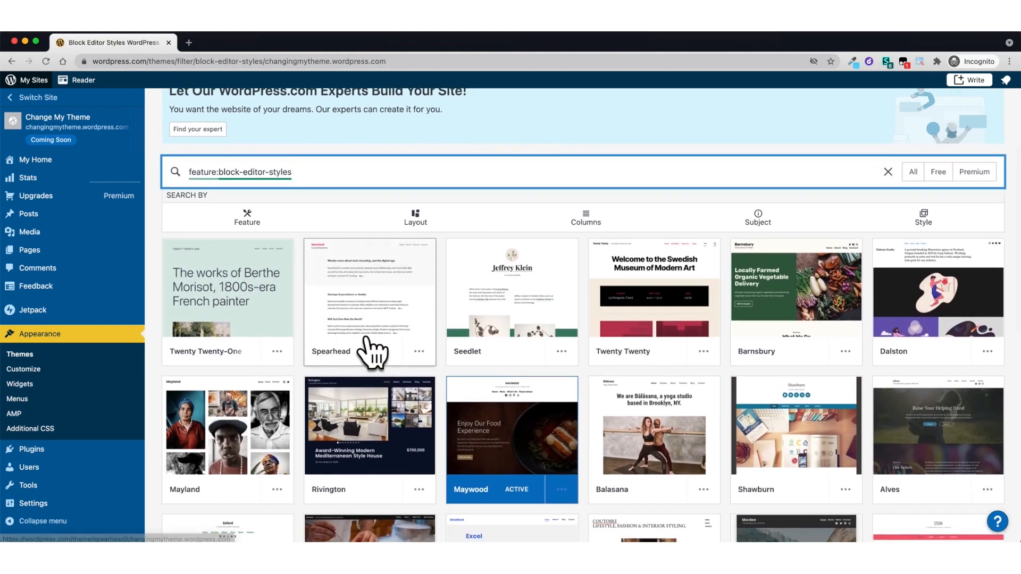
left_click(845, 352)
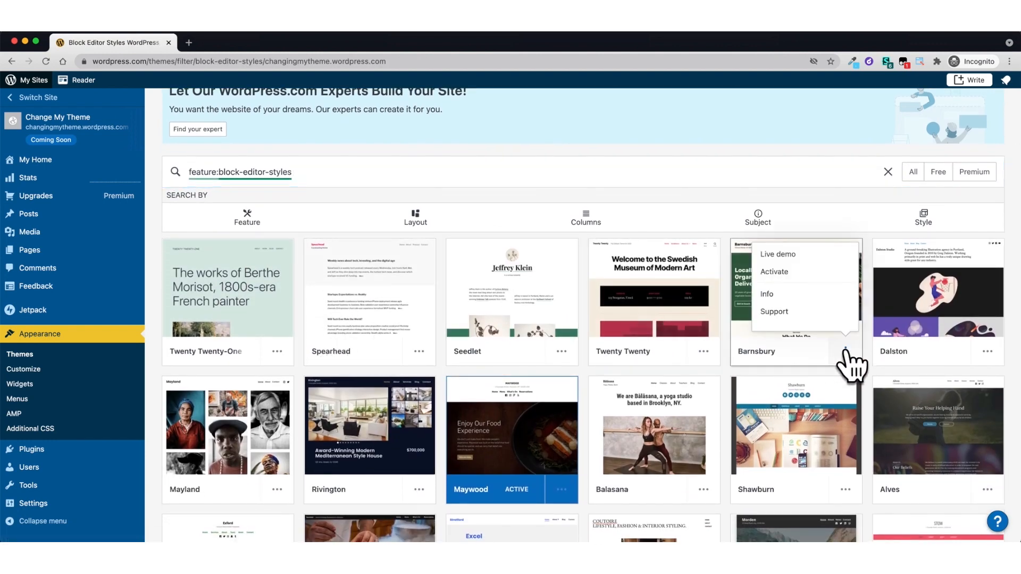
mouse_move(804, 276)
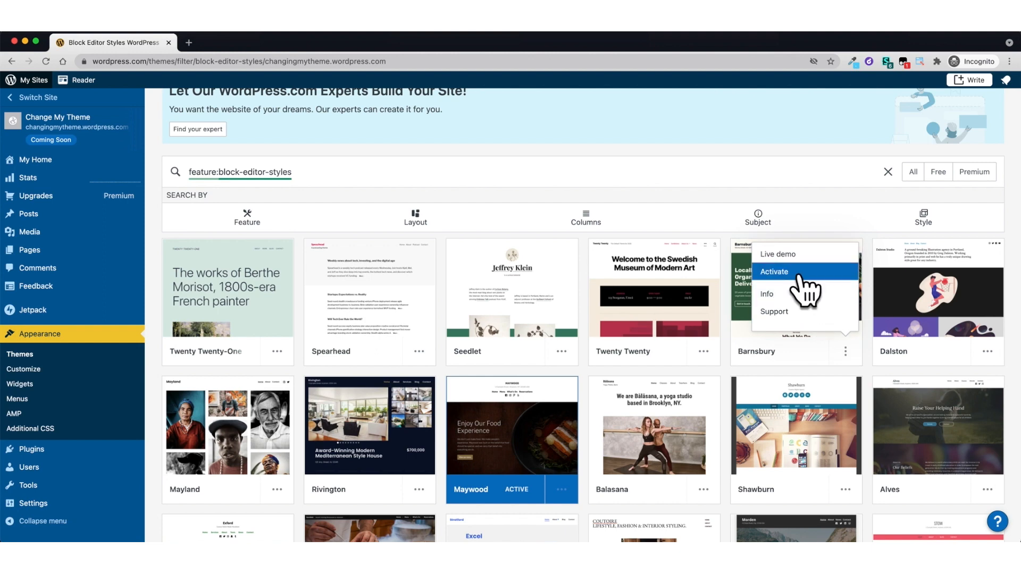
- Activate Barnsbury using its homepage content, keeping the existing homepage as a draft
left_click(773, 271)
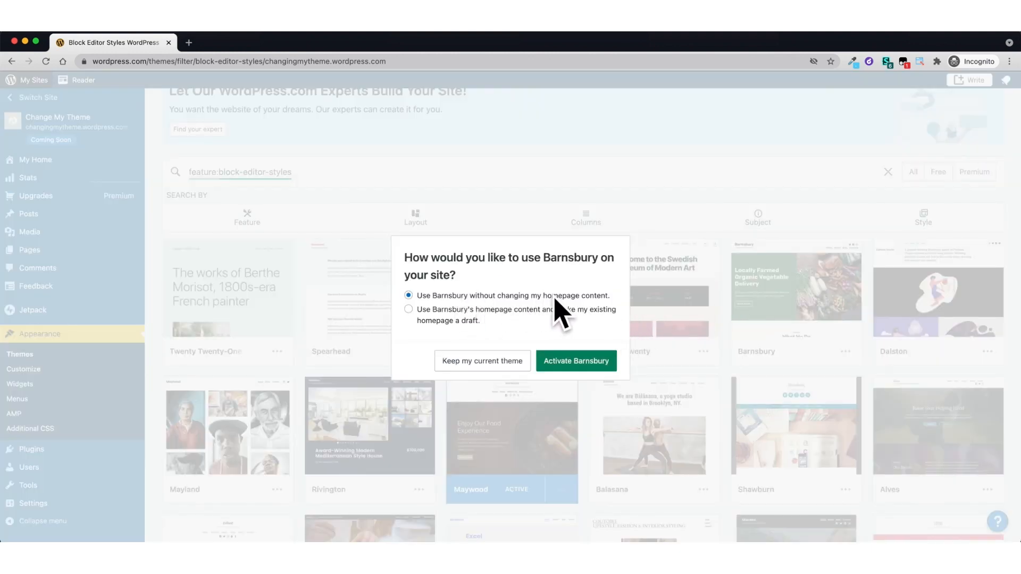
mouse_move(446, 325)
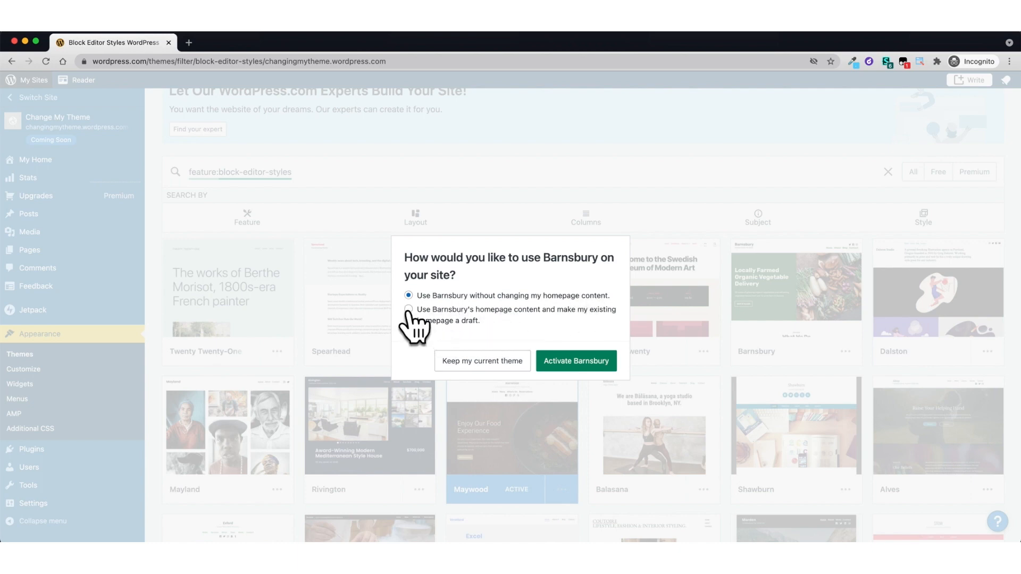
left_click(408, 310)
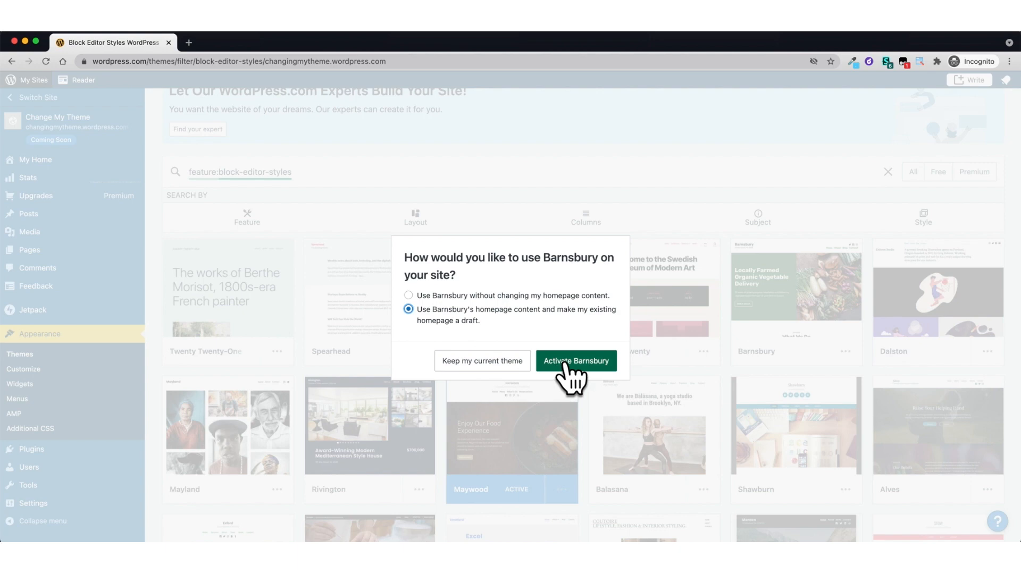
left_click(576, 360)
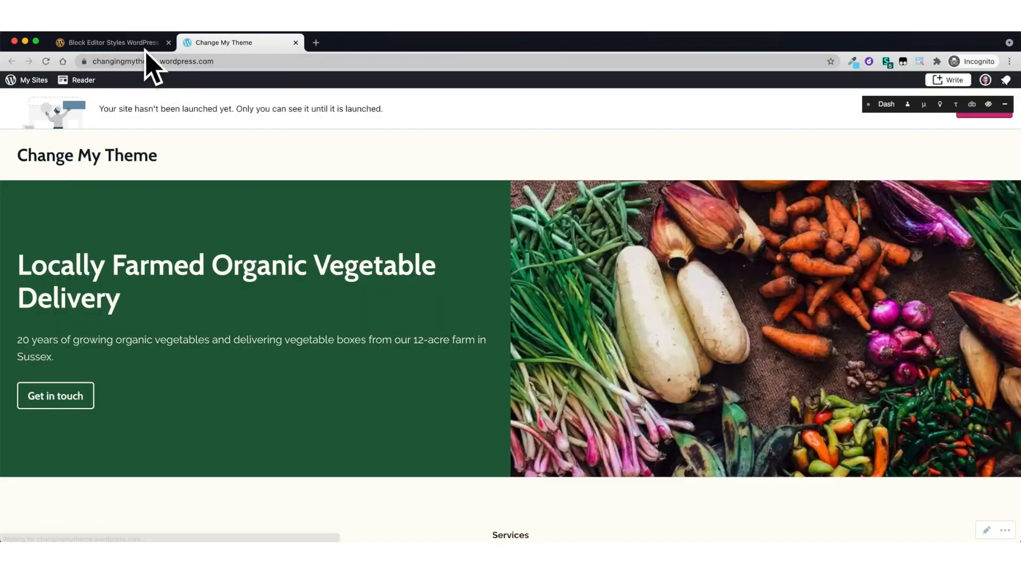
- From the Thanks for choosing Barnsbury dialog, start editing the new homepage
left_click(111, 43)
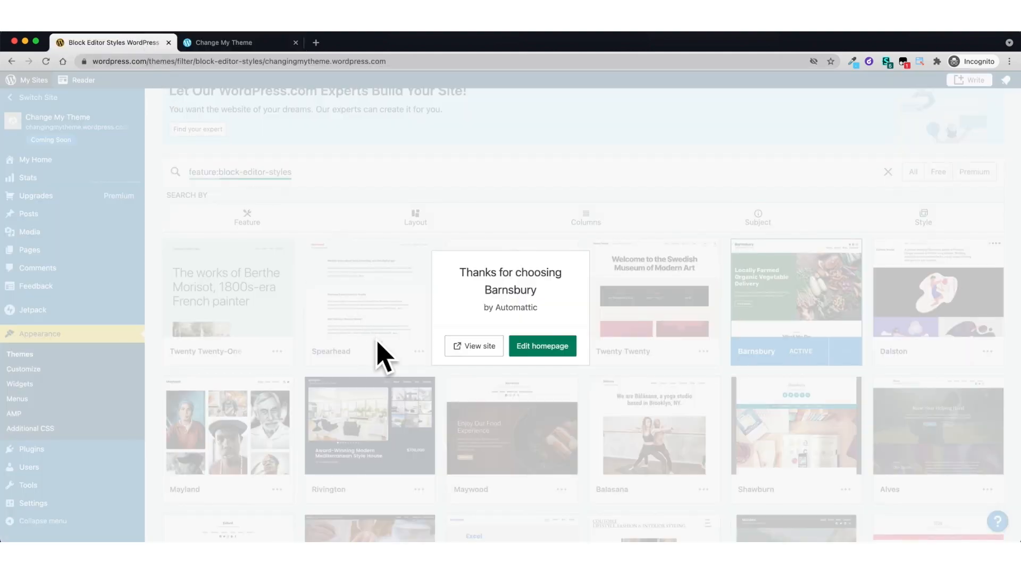
left_click(542, 345)
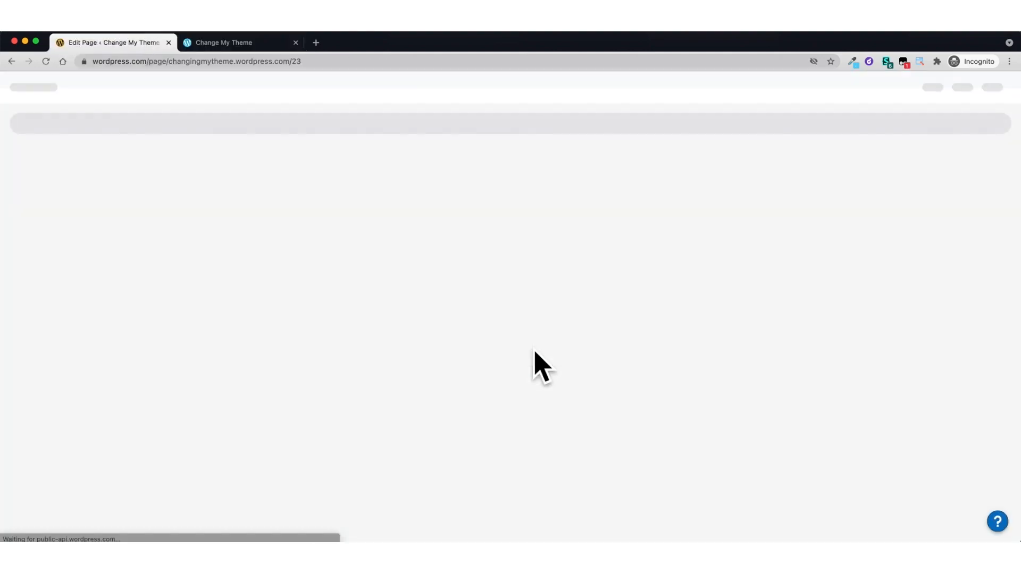